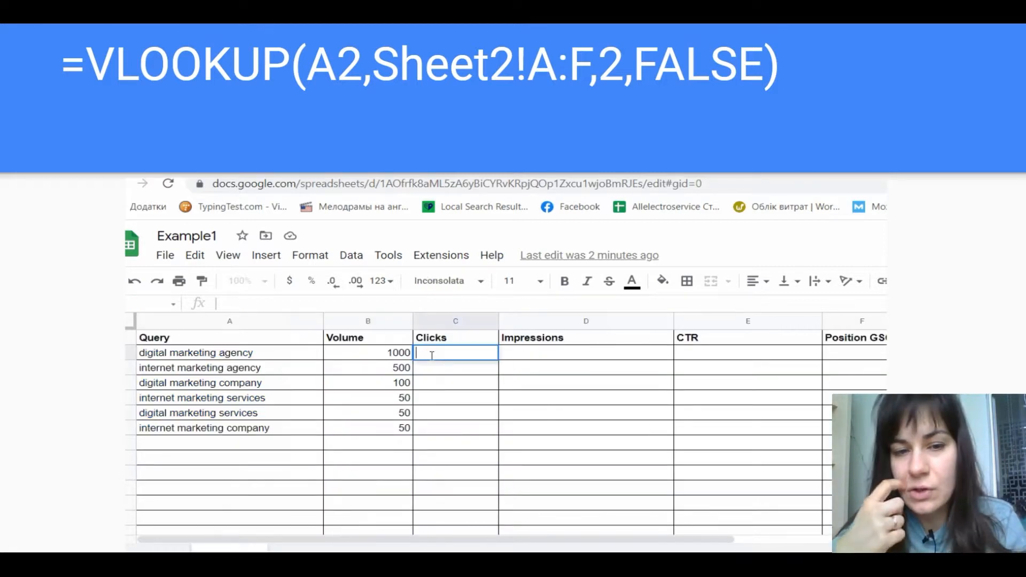
Enter a VLOOKUP from Sheet2 in C2 for clicks and fill it down to row 7.
type("=VLOOKUP(A2,Sheet2!A:F,3,FALSE)")
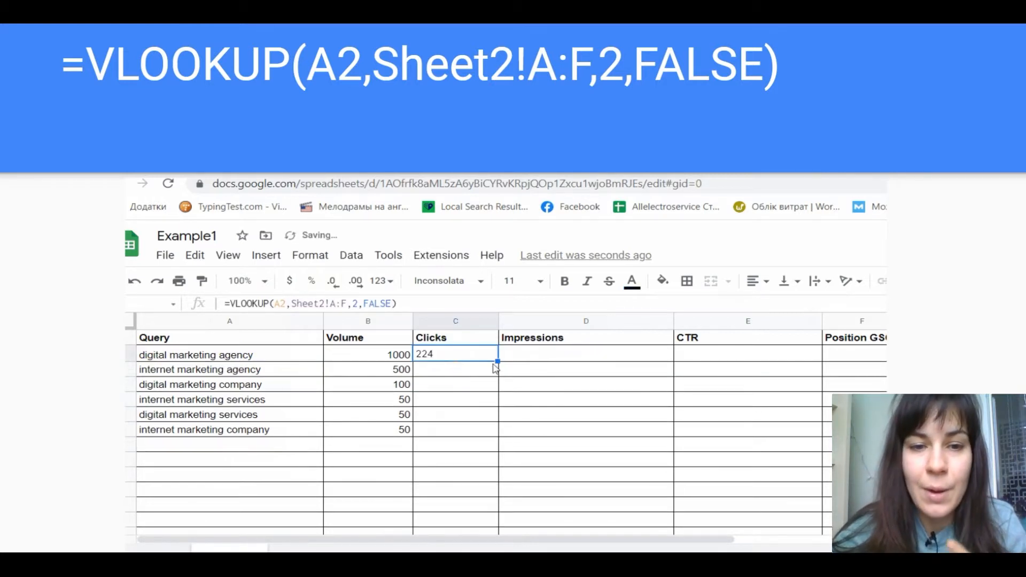
left_click_drag(496, 362, 478, 423)
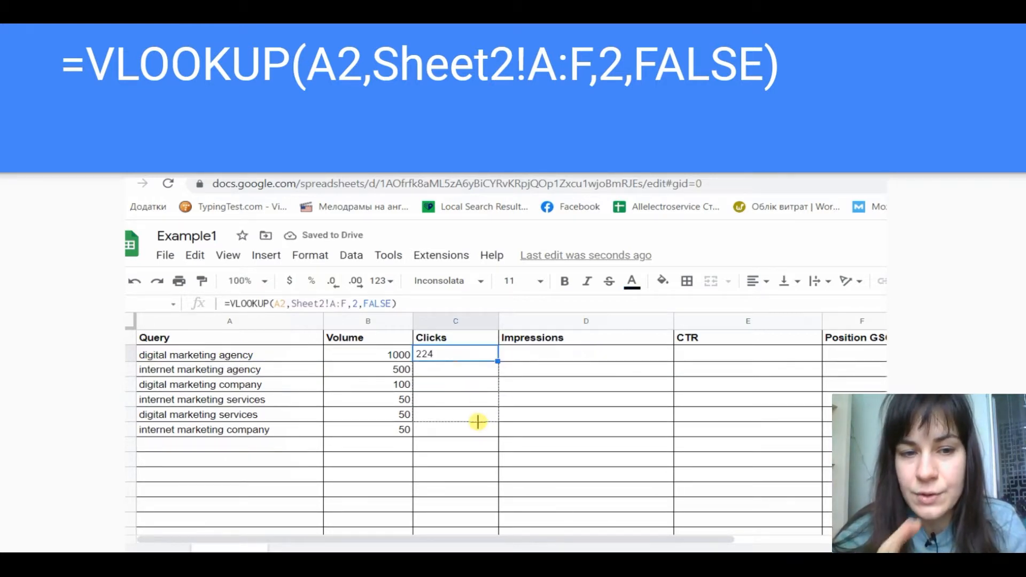
left_click_drag(477, 363, 477, 444)
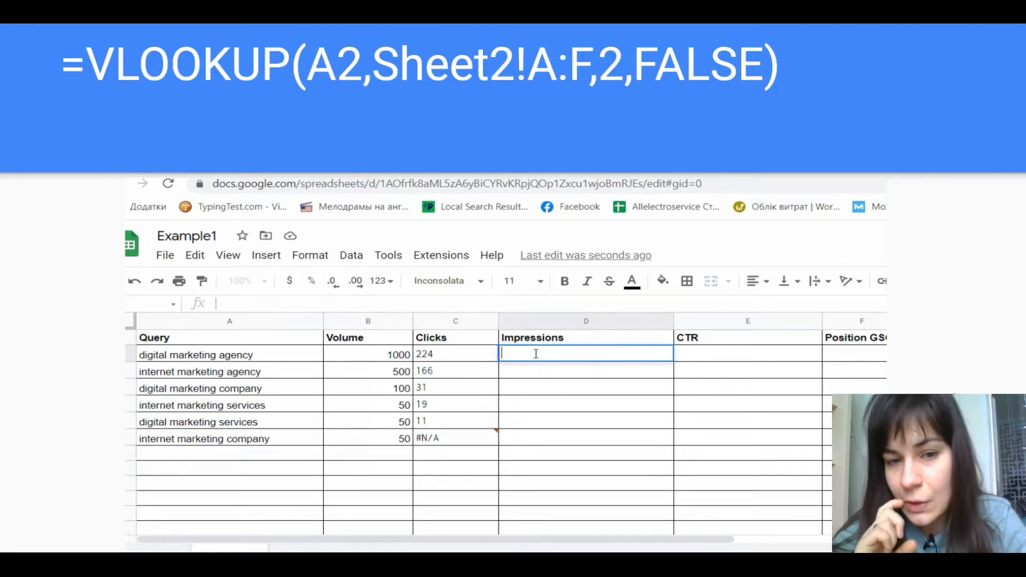
Enter a column-3 VLOOKUP from Sheet2 in D2 for impressions and fill it down.
type("=VLOOKUP(A2,Sheet2!A:F,3,FALSE)")
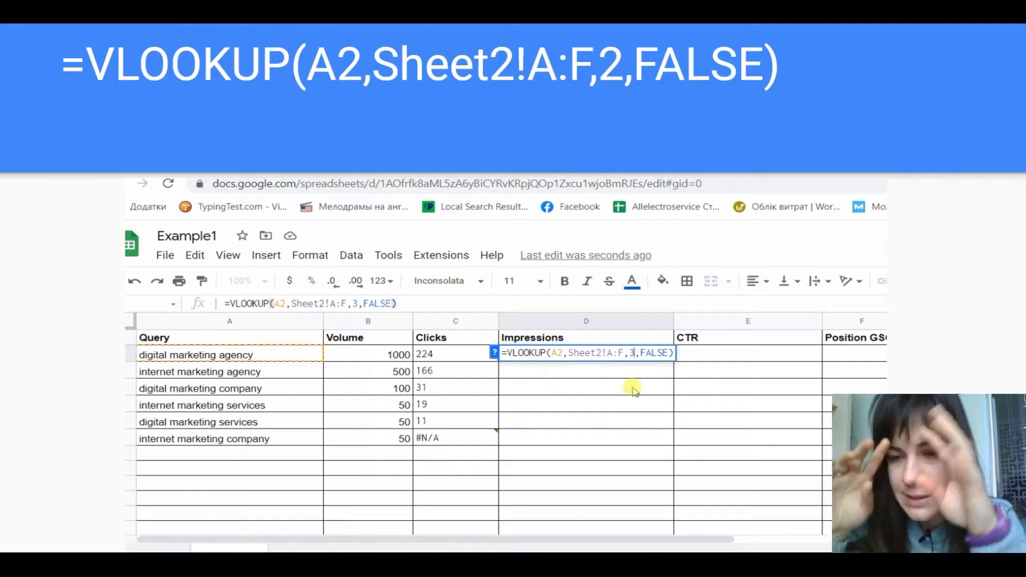
key("Enter")
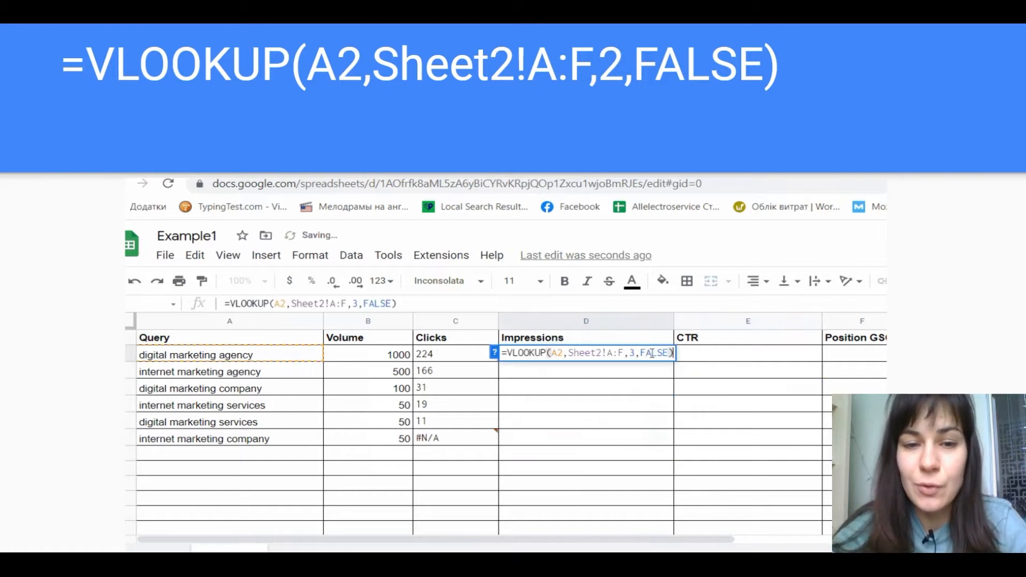
key("Enter")
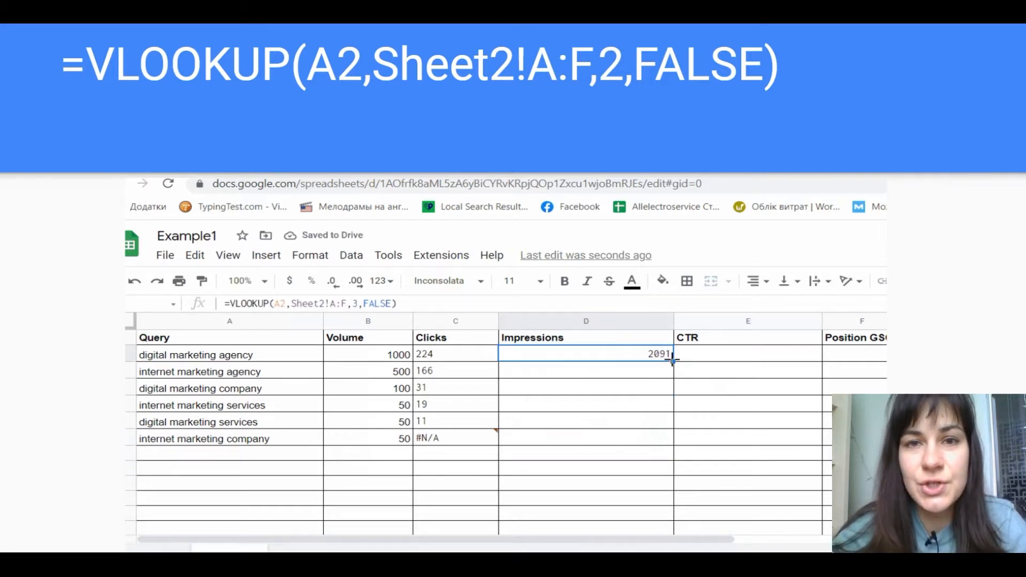
left_click_drag(667, 357, 668, 439)
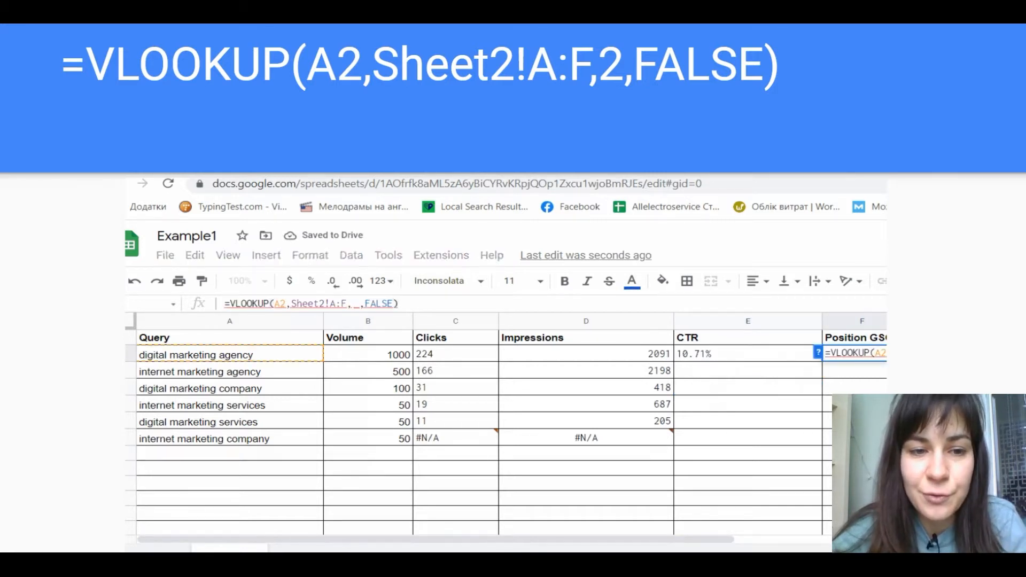
Confirm the position lookup in F2 and fill the CTR lookup down to row 7.
key("Enter")
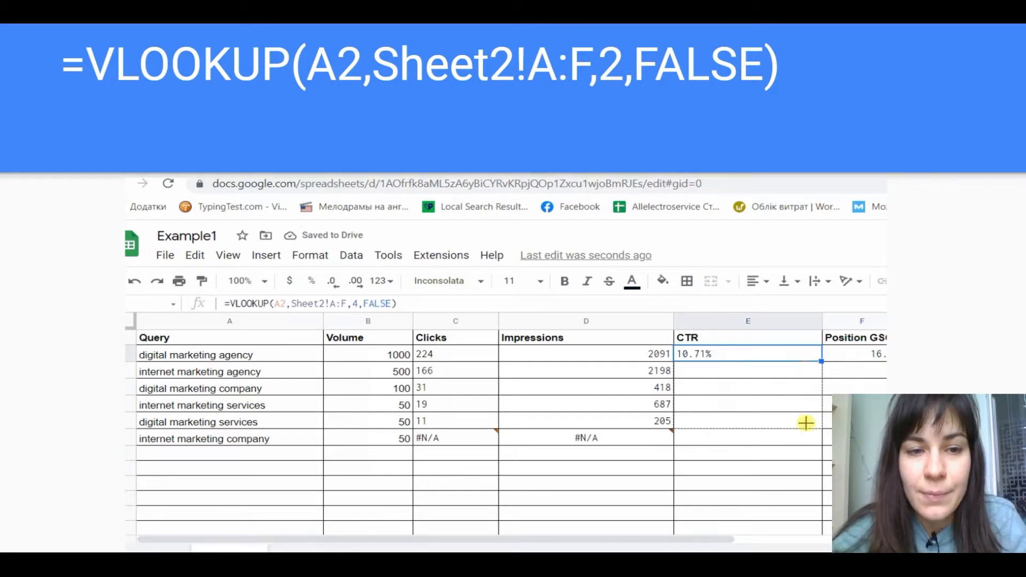
left_click_drag(821, 361, 822, 435)
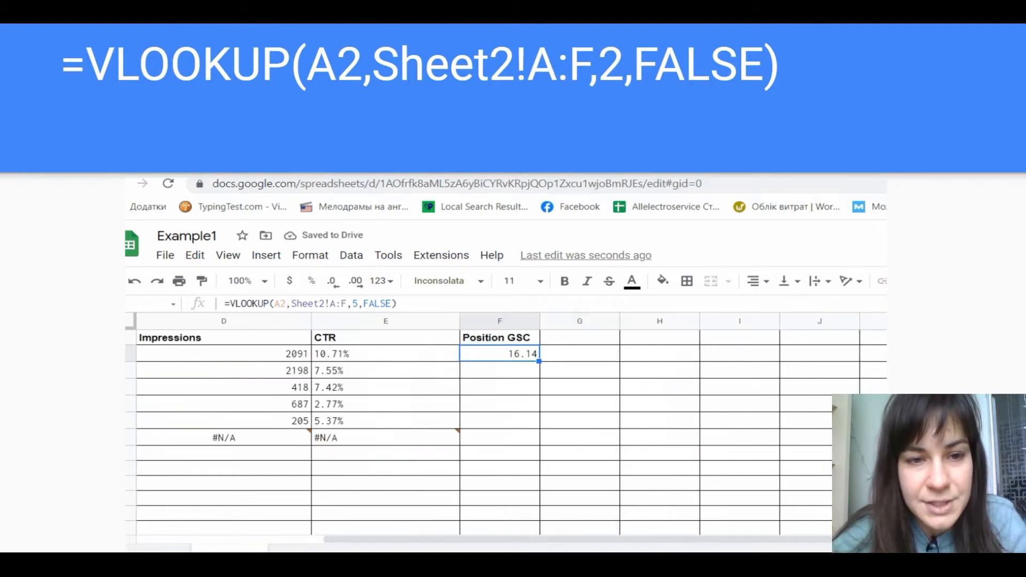
left_click(500, 337)
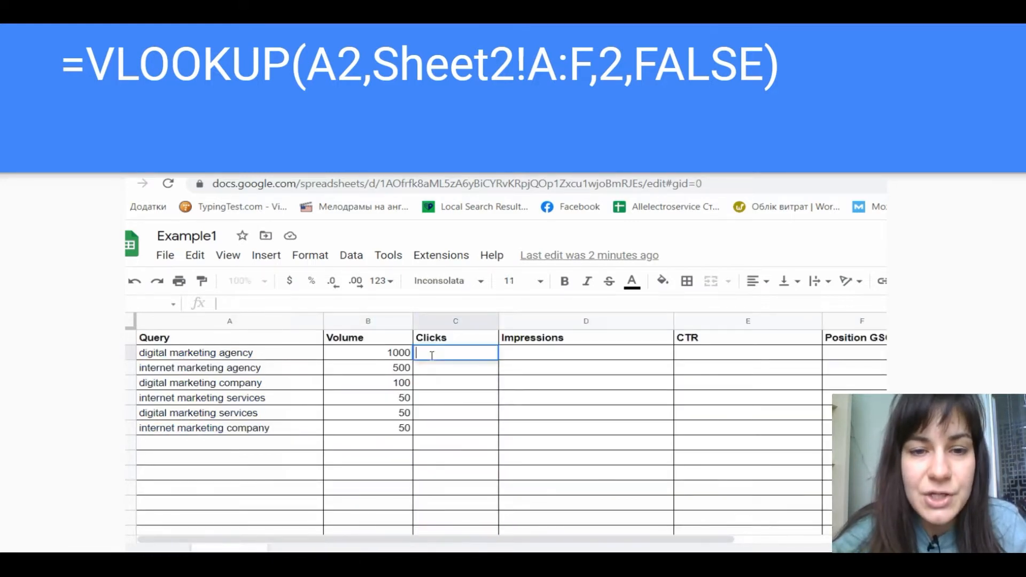
Re-enter the clicks VLOOKUP from Sheet2 in C2 and fill it down to row 7.
type("=VLOOKUP(A2,Sheet2!A:F,3,FALSE)")
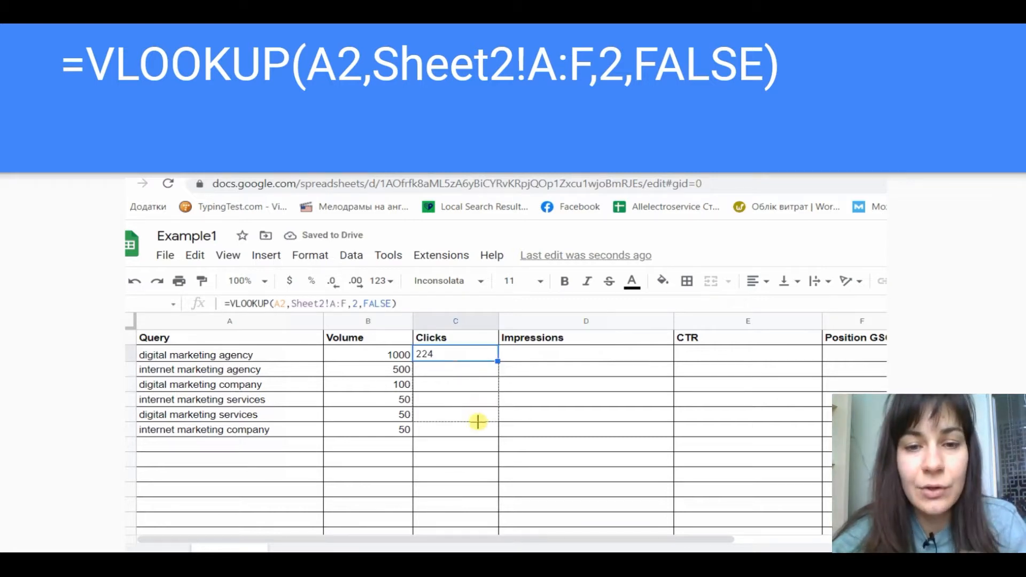
left_click_drag(477, 358, 477, 438)
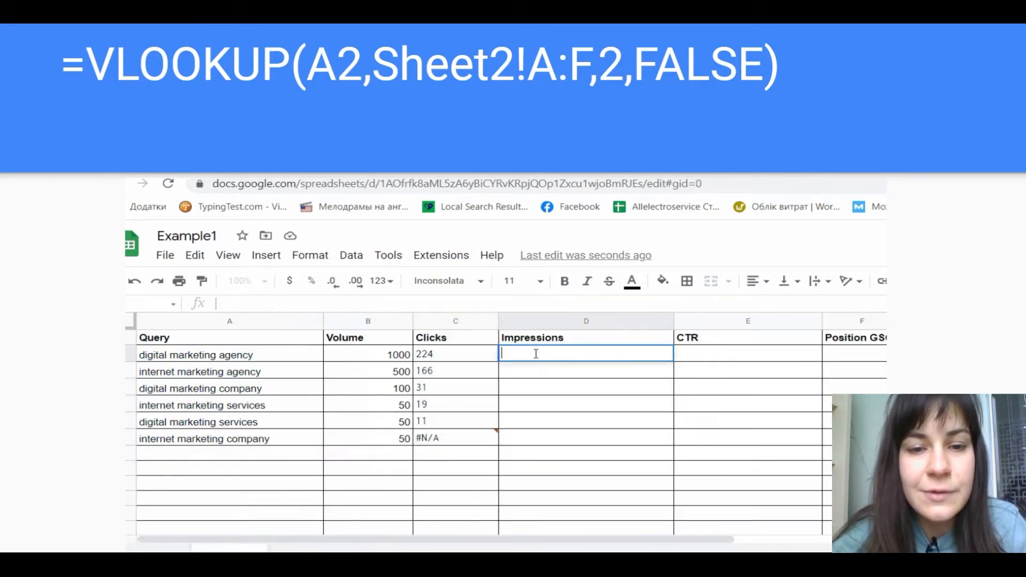
Re-enter the column-3 impressions VLOOKUP in D2 and fill it down to row 7.
type("=VLOOKUP(A2,Sheet2!A:F,3,FALSE)")
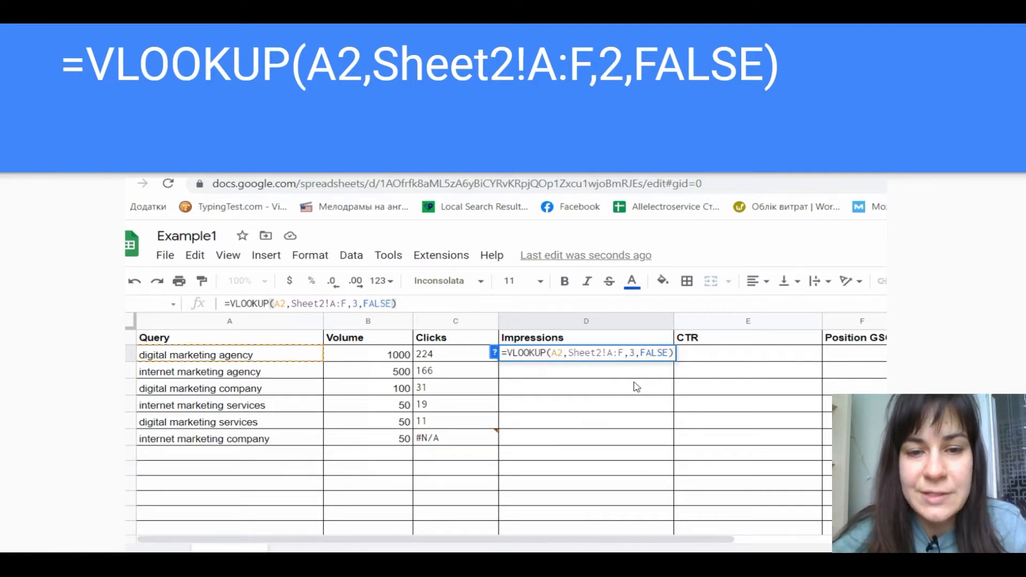
key("Enter")
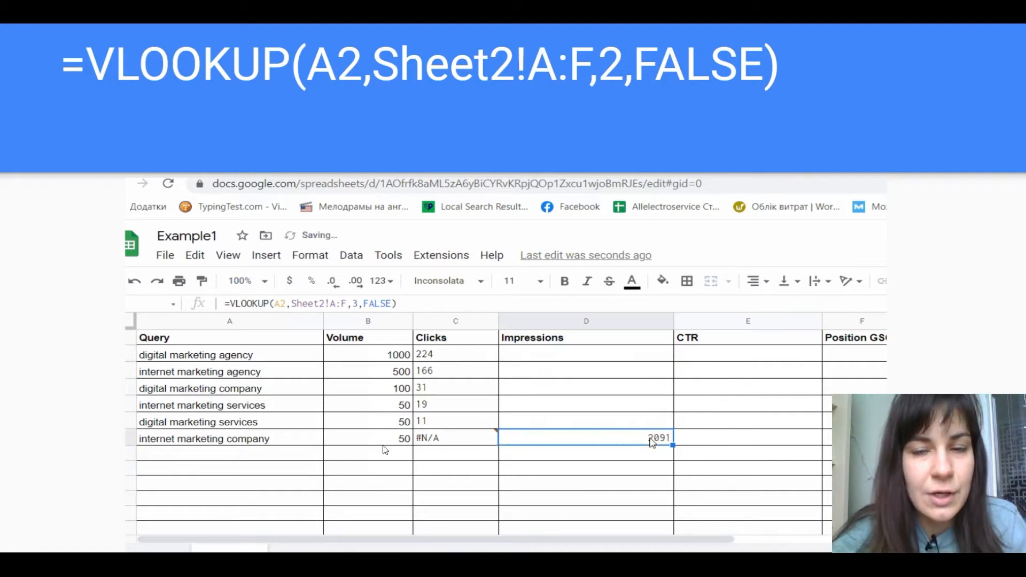
left_click(584, 354)
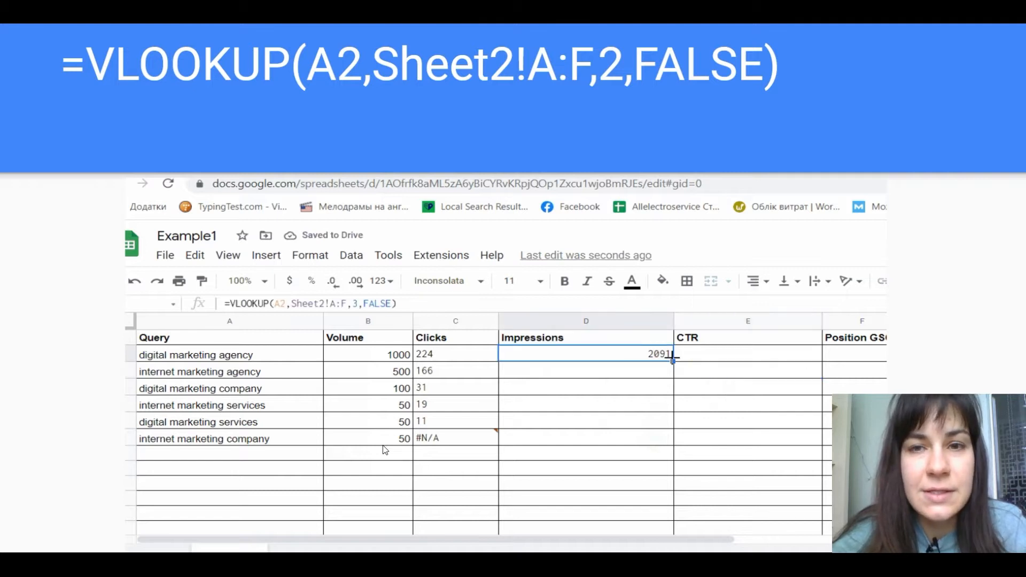
left_click_drag(672, 355, 672, 444)
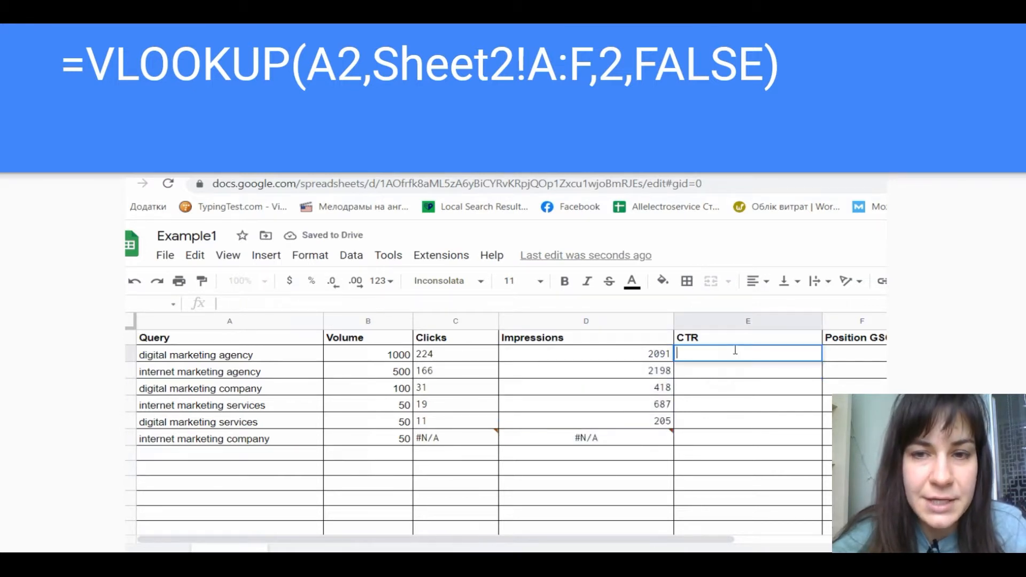
Enter the CTR lookup in E2 and the position lookup in F2 from Sheet2.
type("=VLOOKUP(A2,Sheet2!A:F,3,FALSE)")
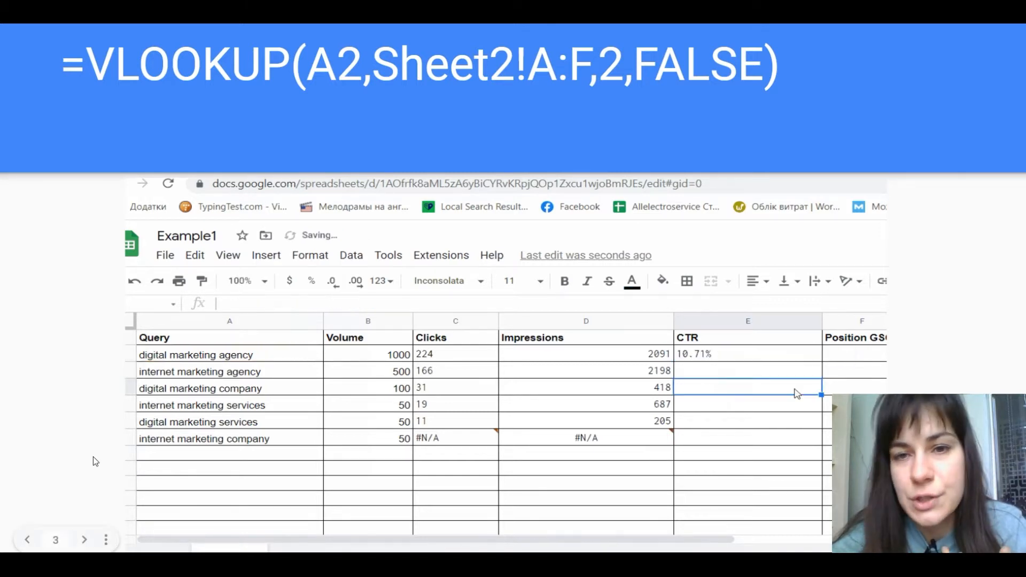
type("=VLOOKUP(A2,Sheet2!A:F,3,FALSE)")
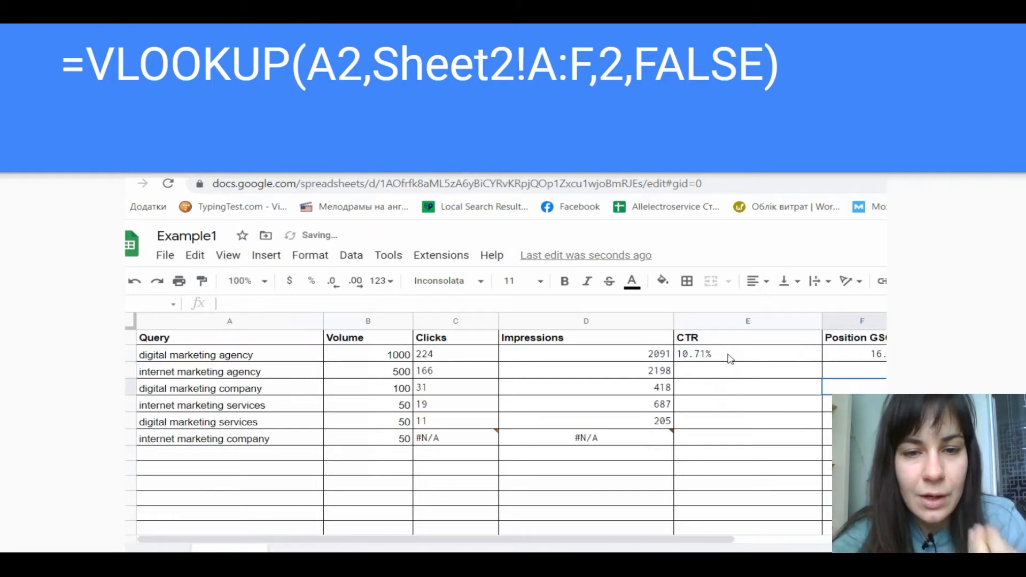
left_click(746, 354)
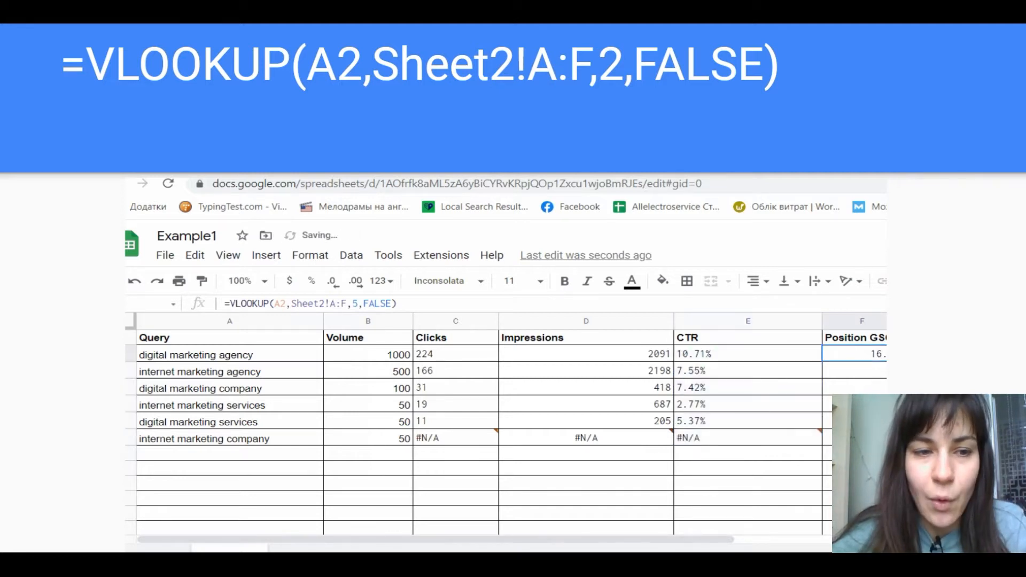
scroll("right", 3)
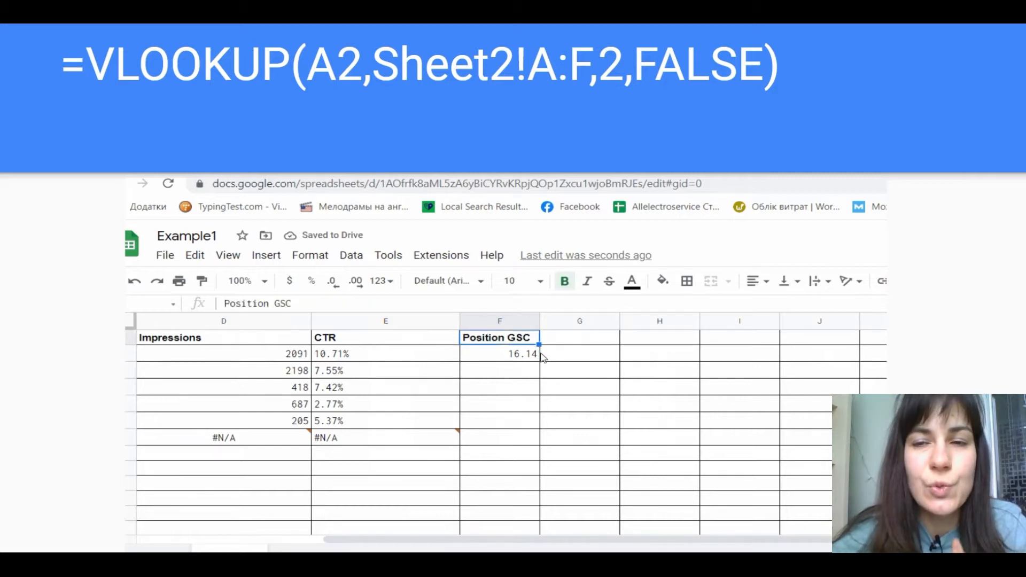
left_click(499, 354)
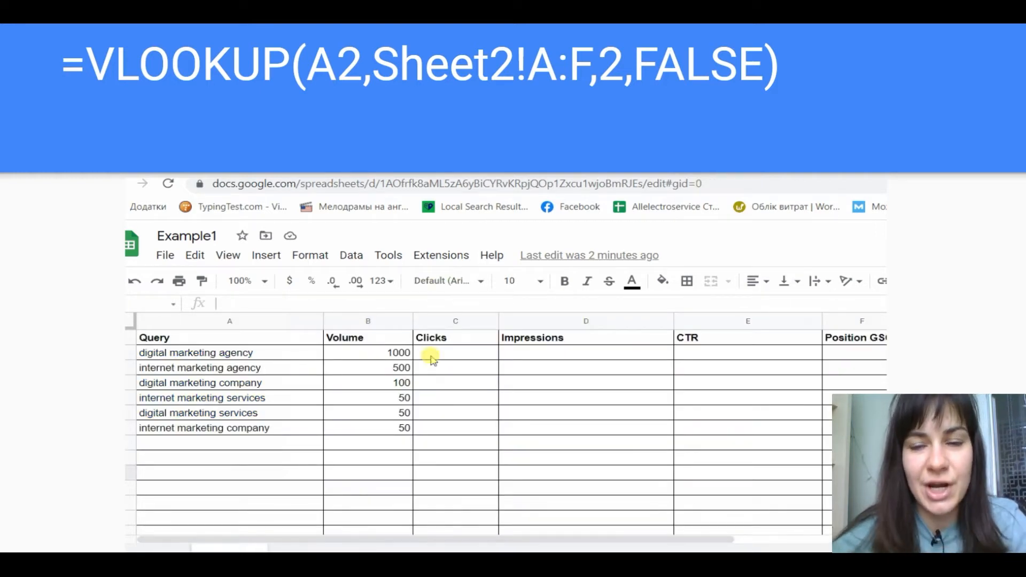
Look up the clicks for digital marketing agency from Sheet2's third column, giving 224.
type("=VLOOKUP(A2,Sheet2!A:F,3,FALSE)")
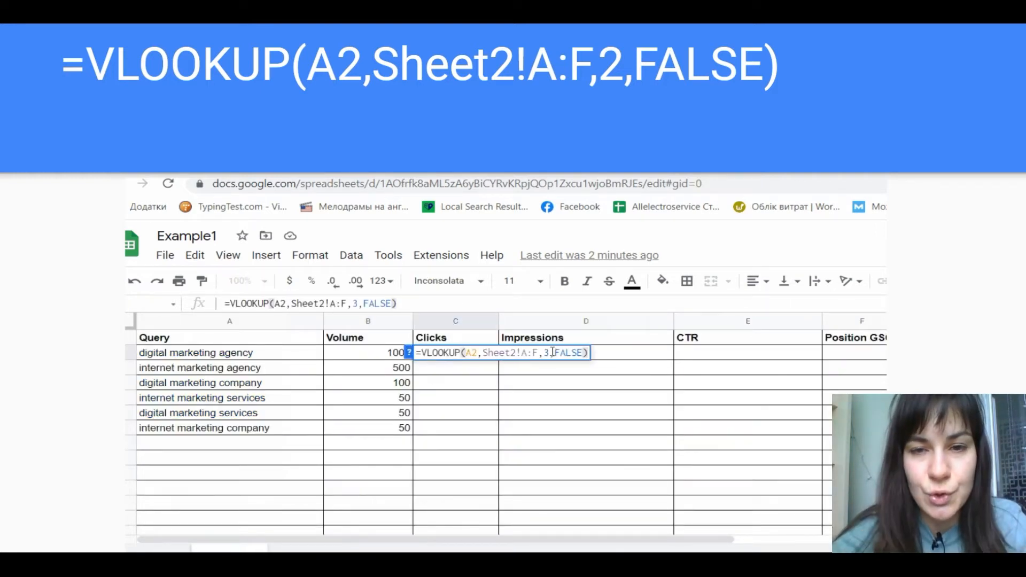
key("Backspace")
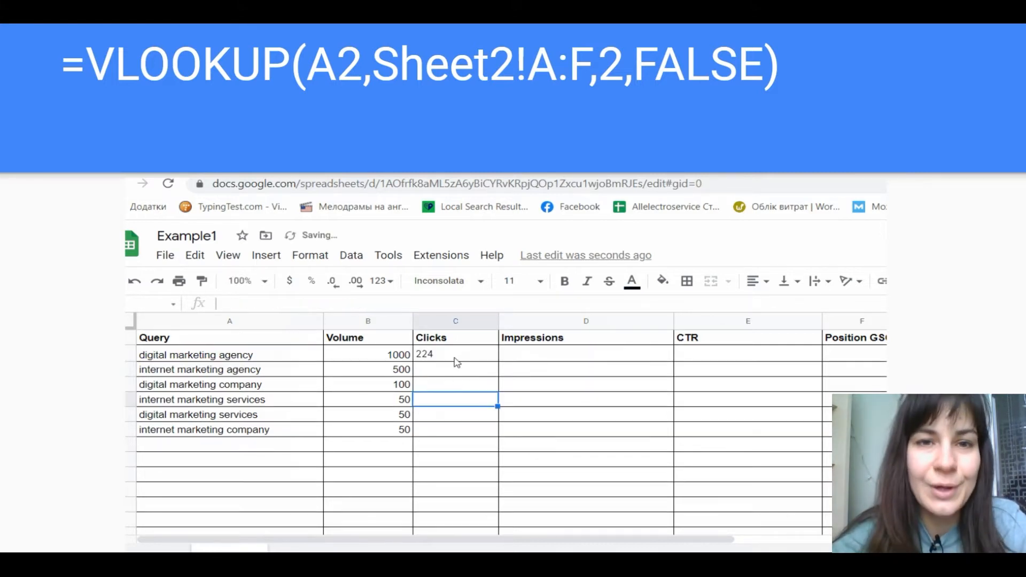
left_click(456, 354)
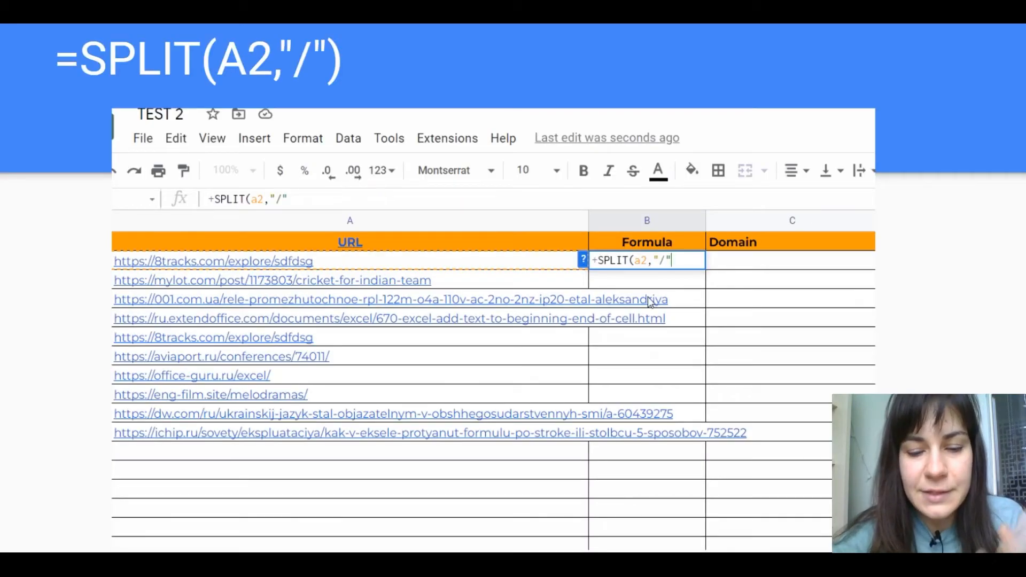
Start a SPLIT formula on A2 at "/" in B2 to extract domains like 8tracks.com.
key("Enter")
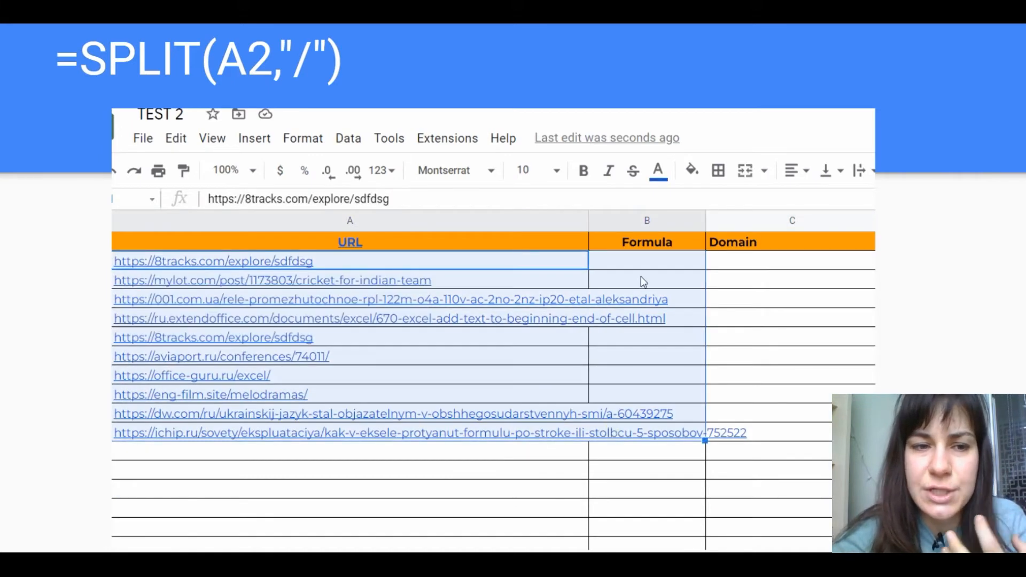
left_click(646, 261)
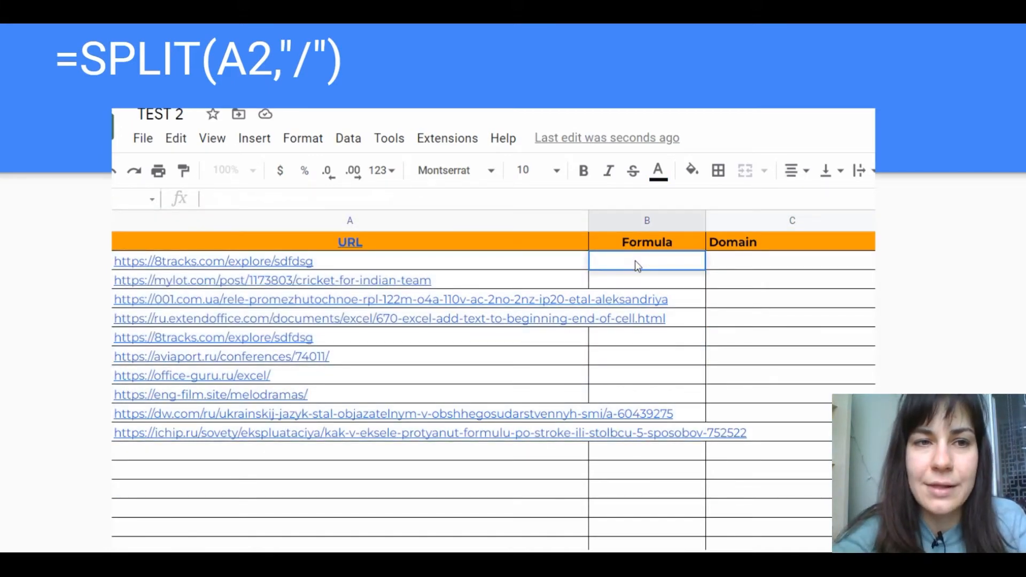
type("+split")
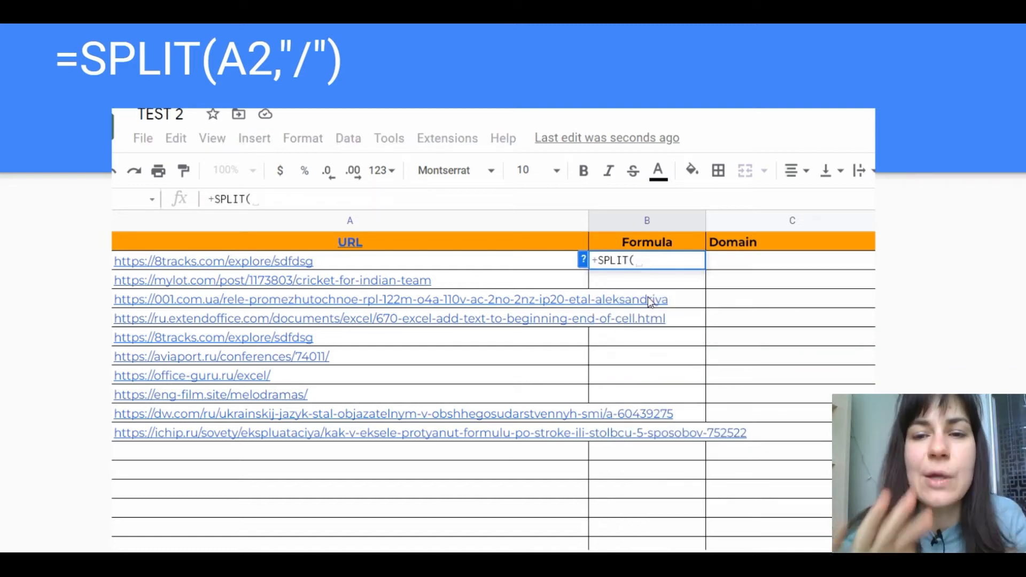
type("a2")
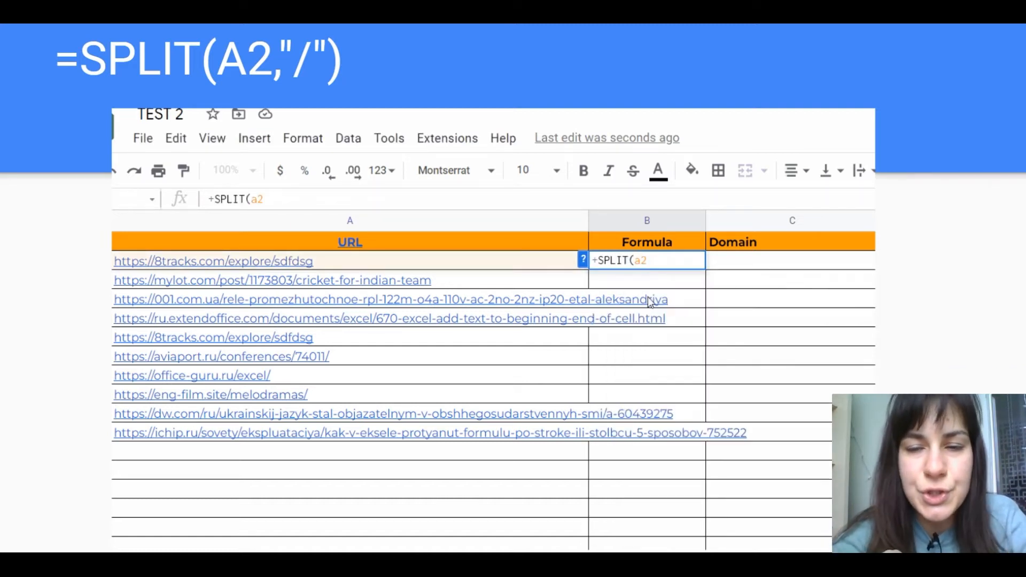
type(",\"")
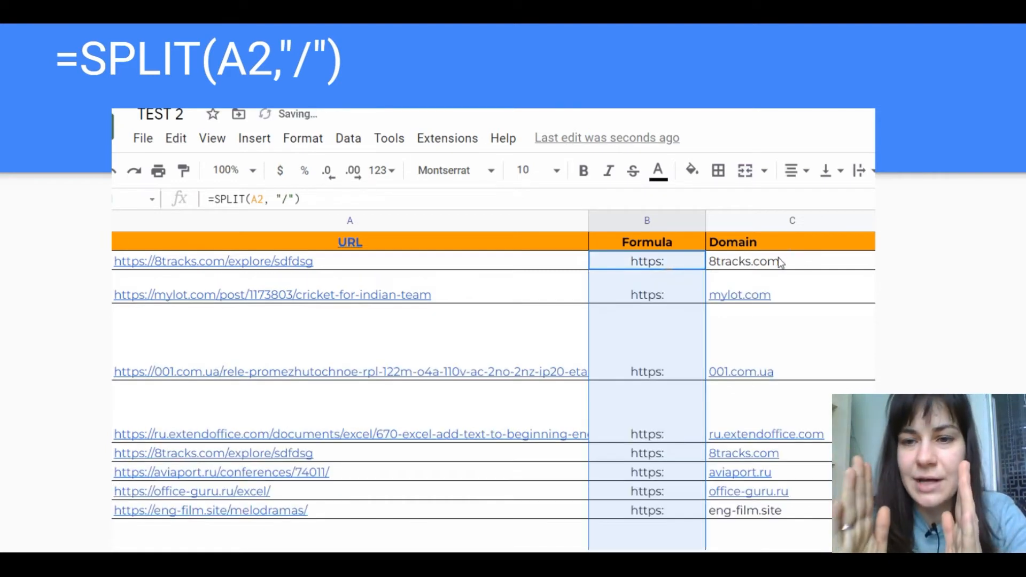
scroll("down", 3)
type("+")
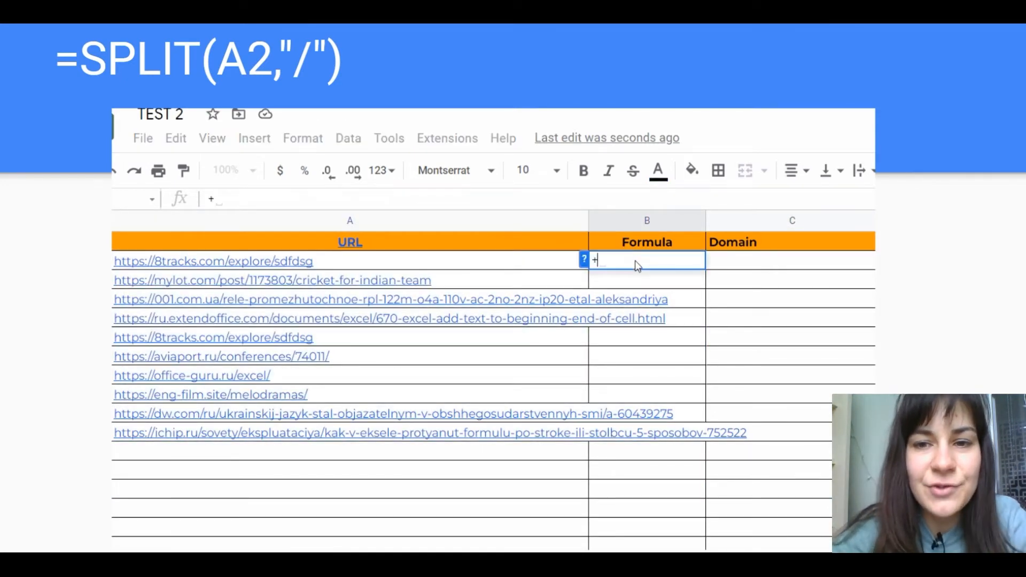
Enter =CONCATENATE("domain:",C2) in B2 and accept autofill for the remaining rows.
type("CONCATENATE(\"domain:\",c2)")
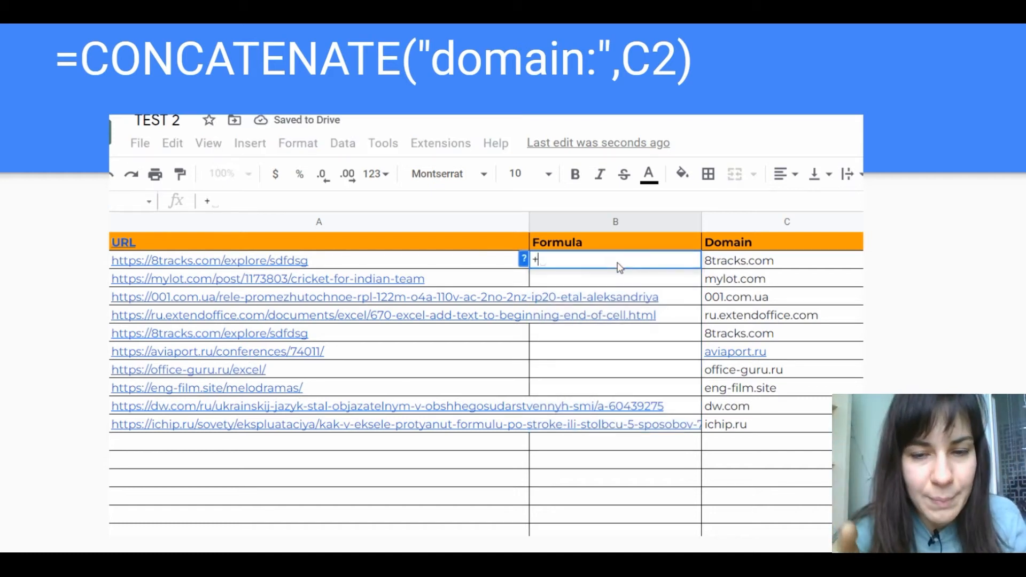
type("conca")
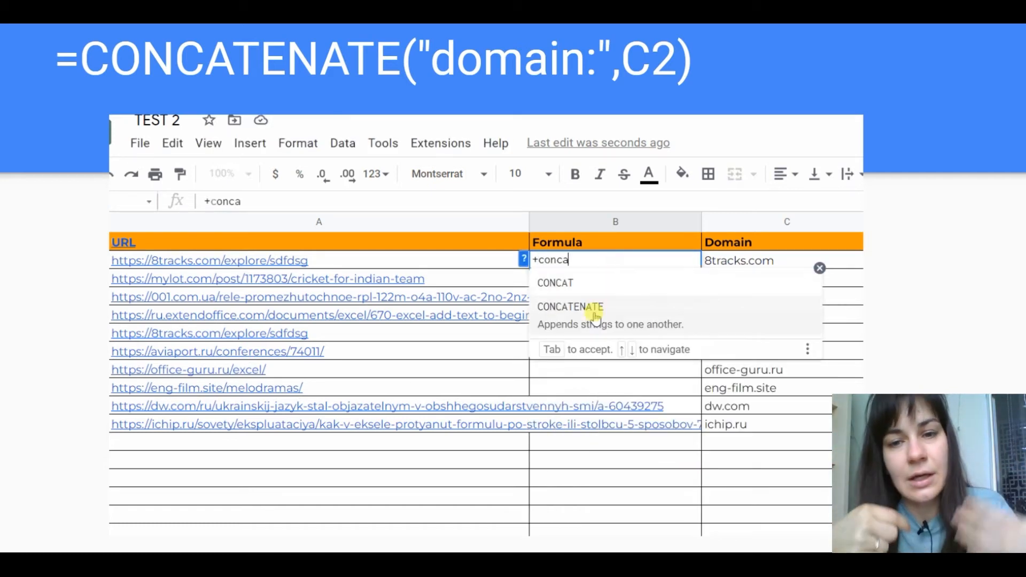
key("Tab")
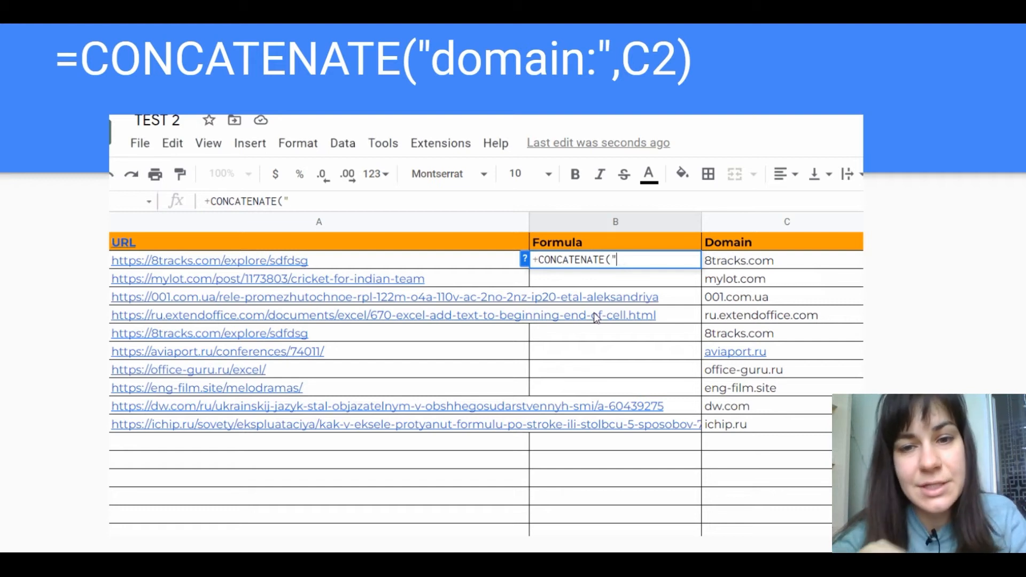
type("domain")
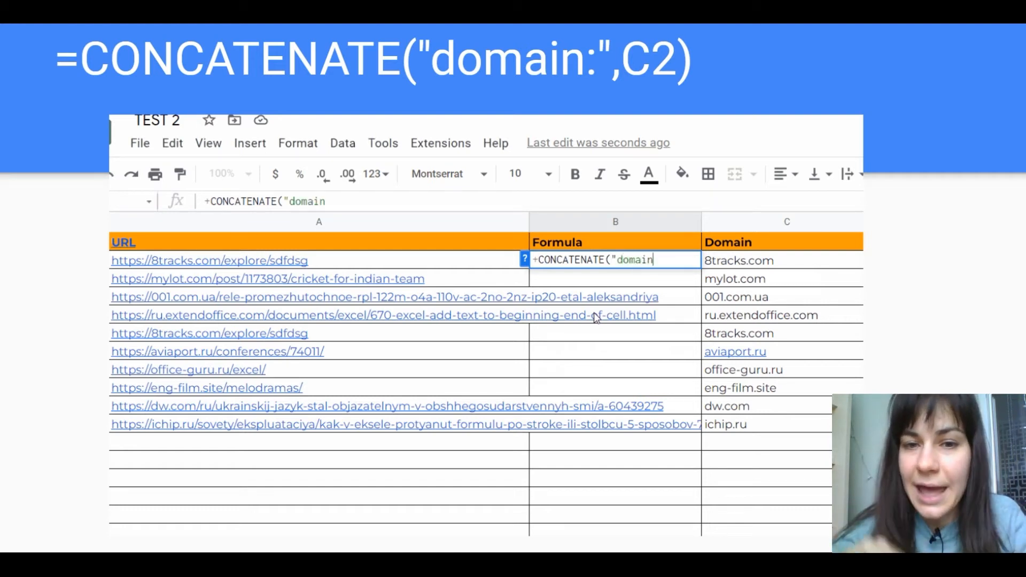
type(":\",")
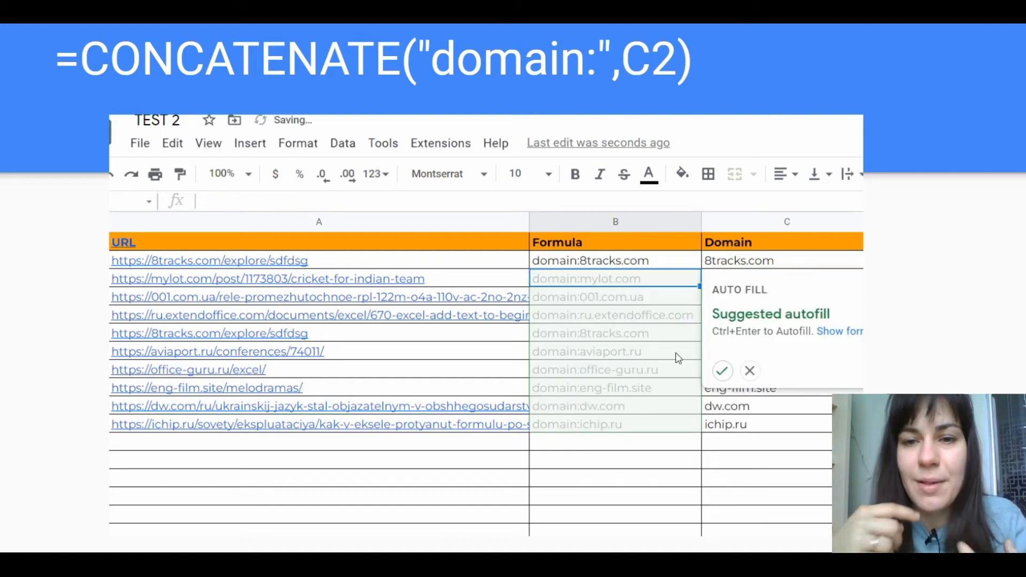
left_click(723, 371)
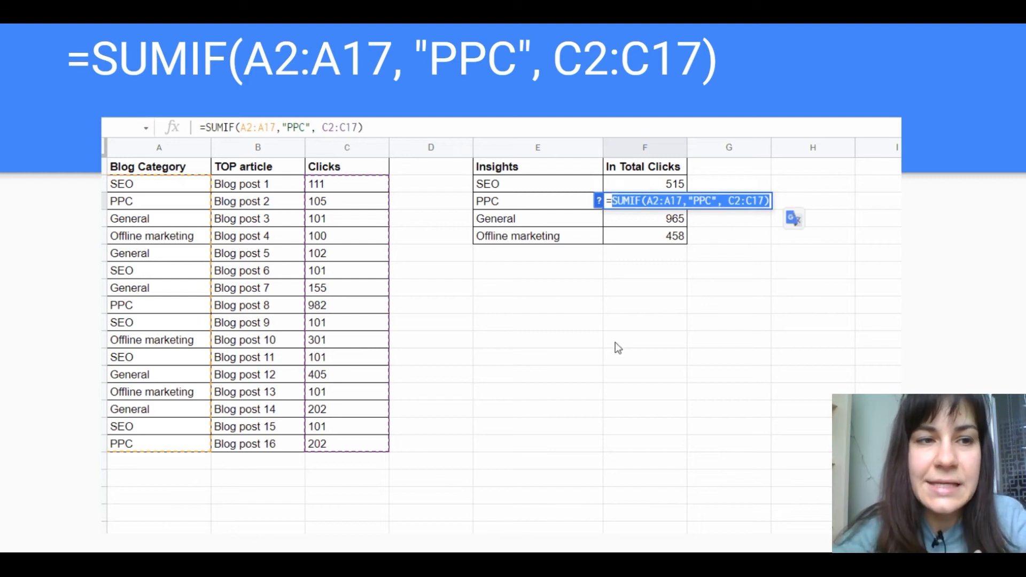
Confirm =SUMIF(A2:A17,"PPC",C2:C17) giving 1289, then reopen the formula.
key("Enter")
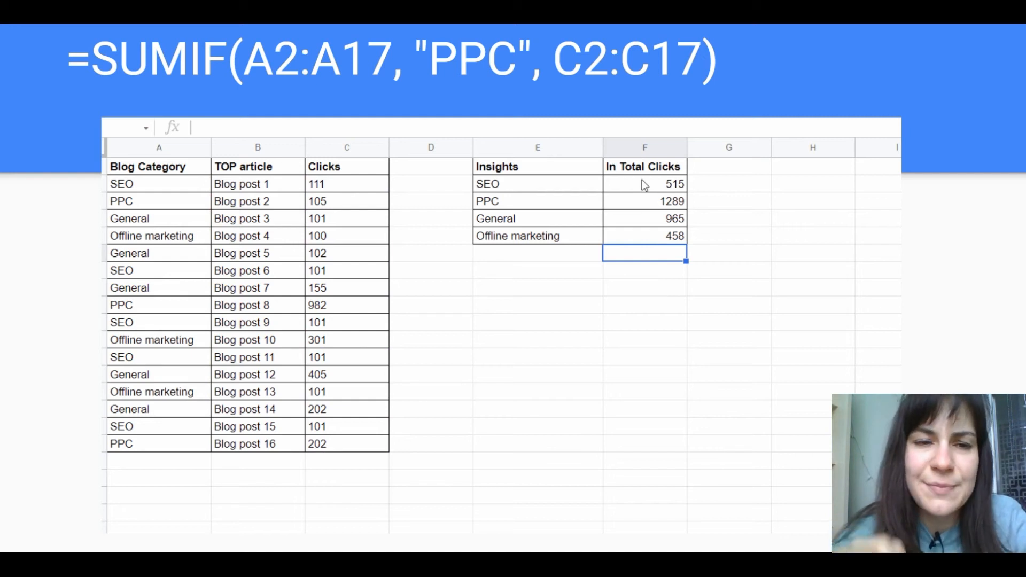
double_click(644, 184)
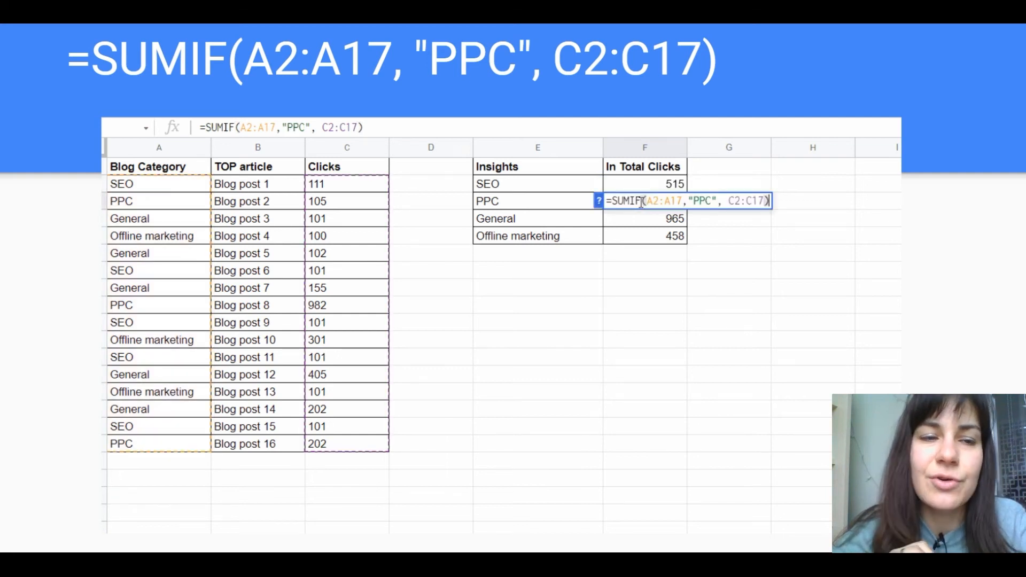
mouse_move(566, 253)
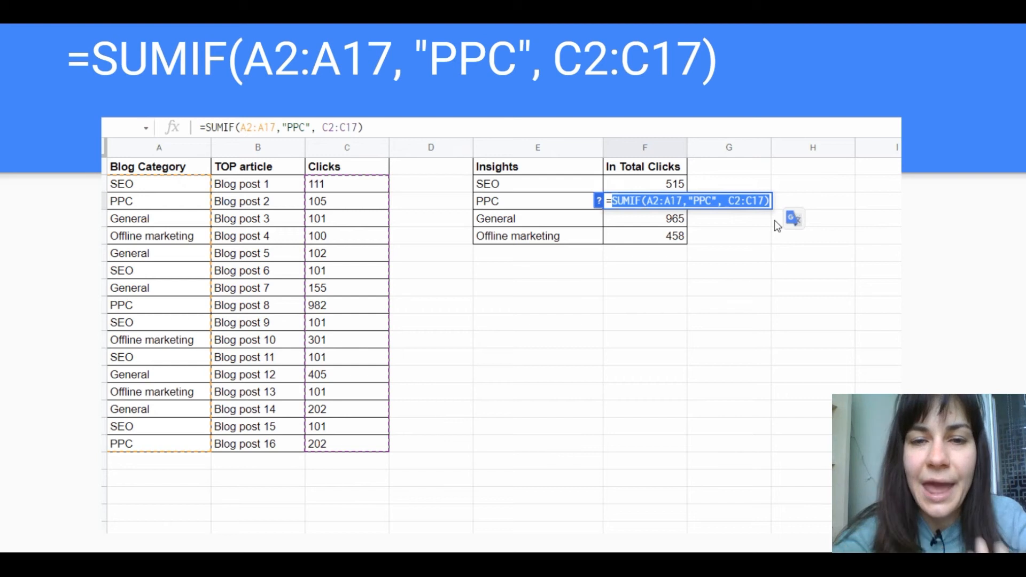
key("Enter")
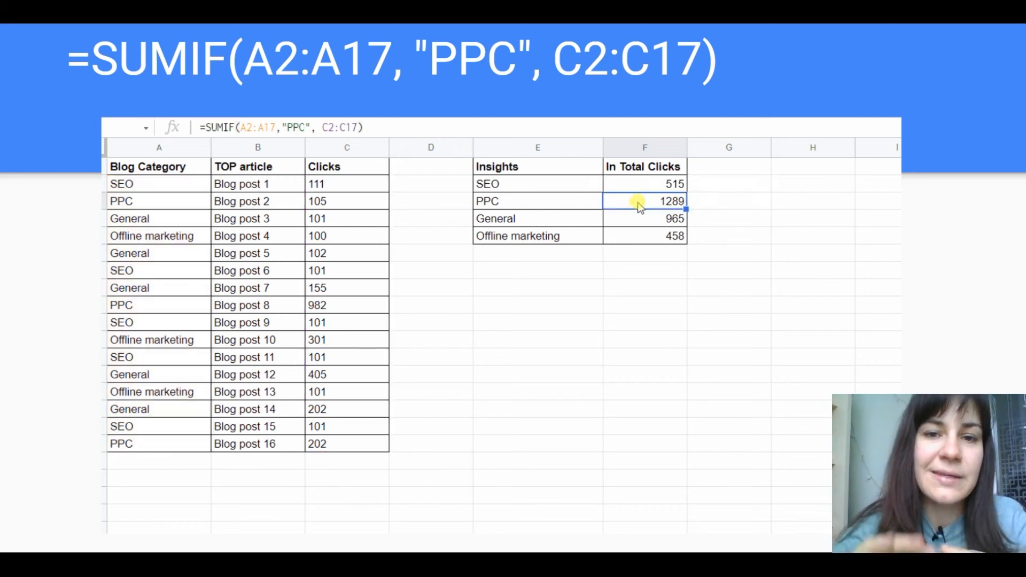
double_click(645, 201)
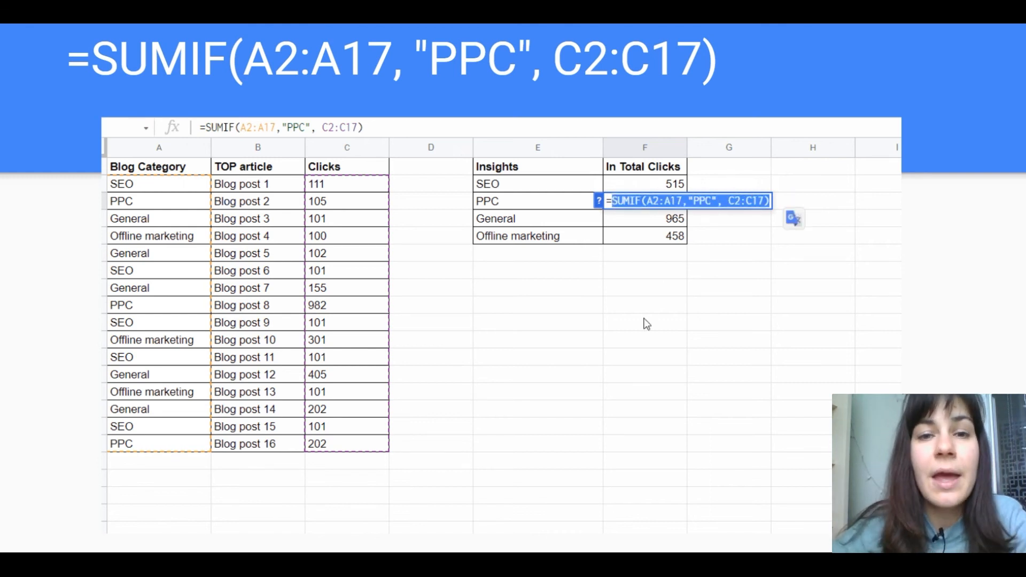
key("enter")
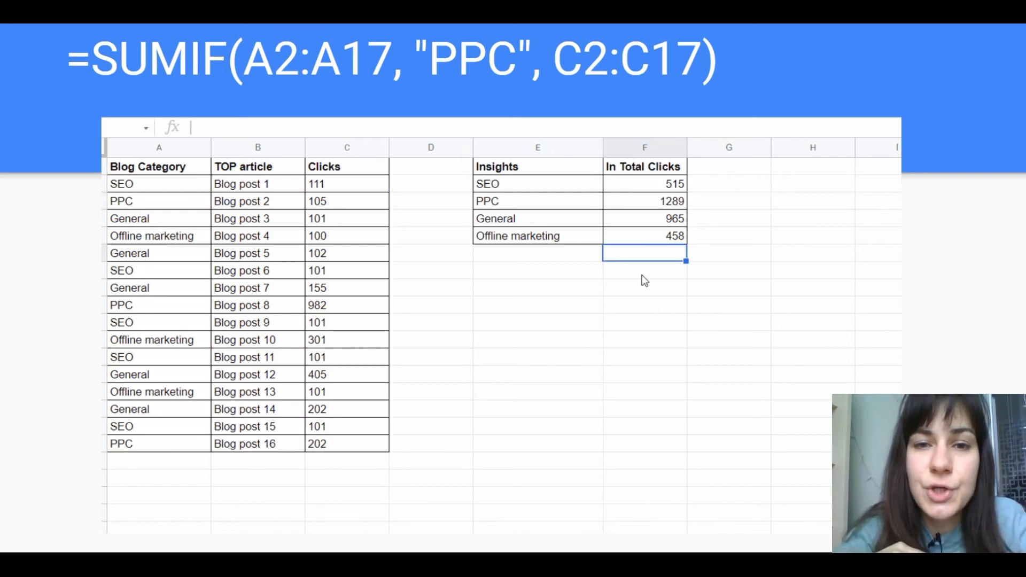